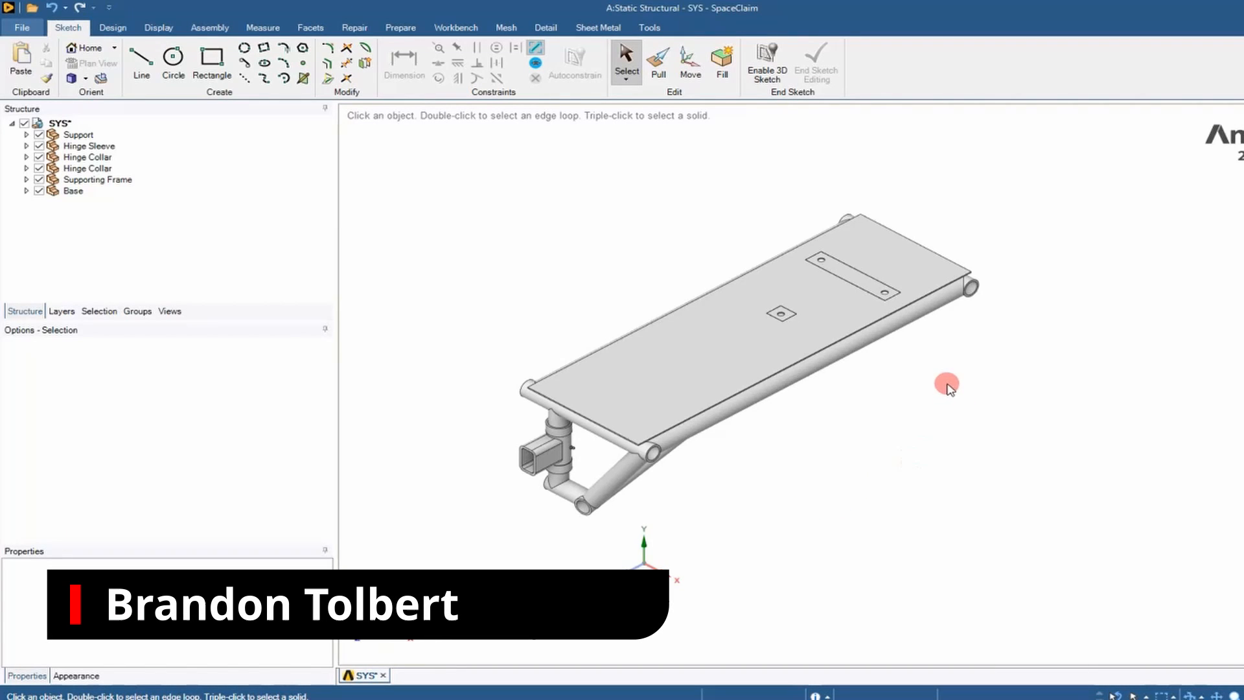
# Hide all components except Supporting Frame, leaving only the tubular frame visible
pyautogui.click(78, 134)
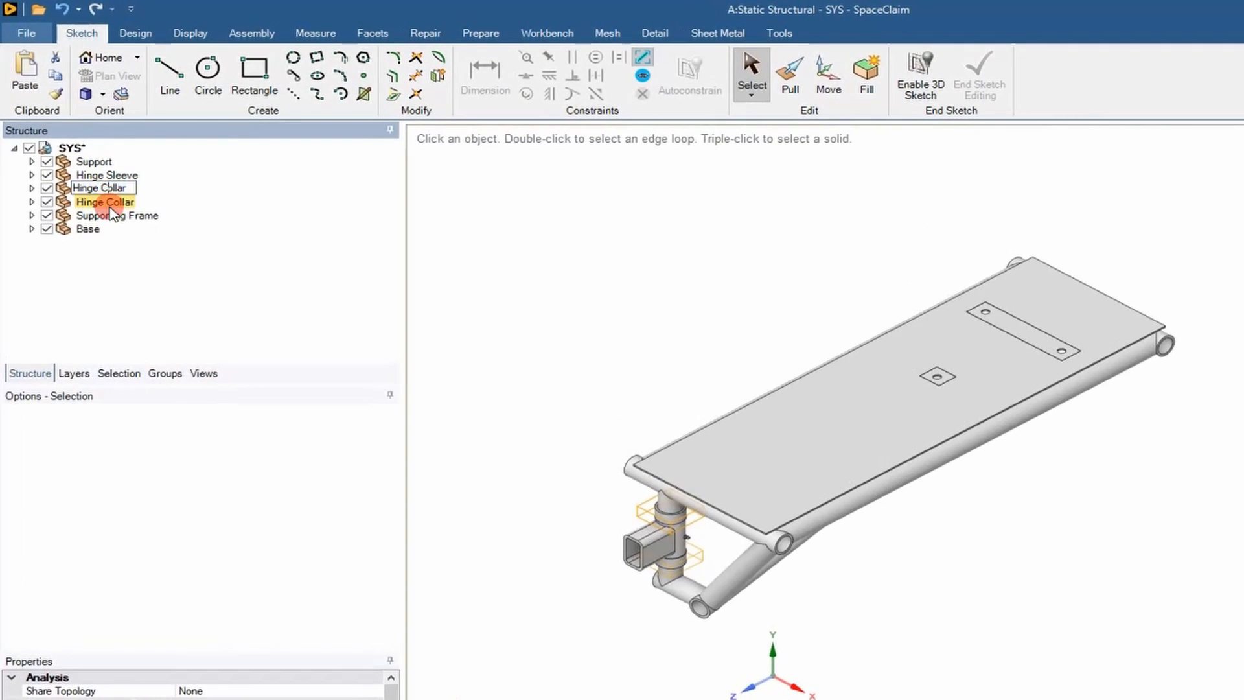
pyautogui.click(118, 215)
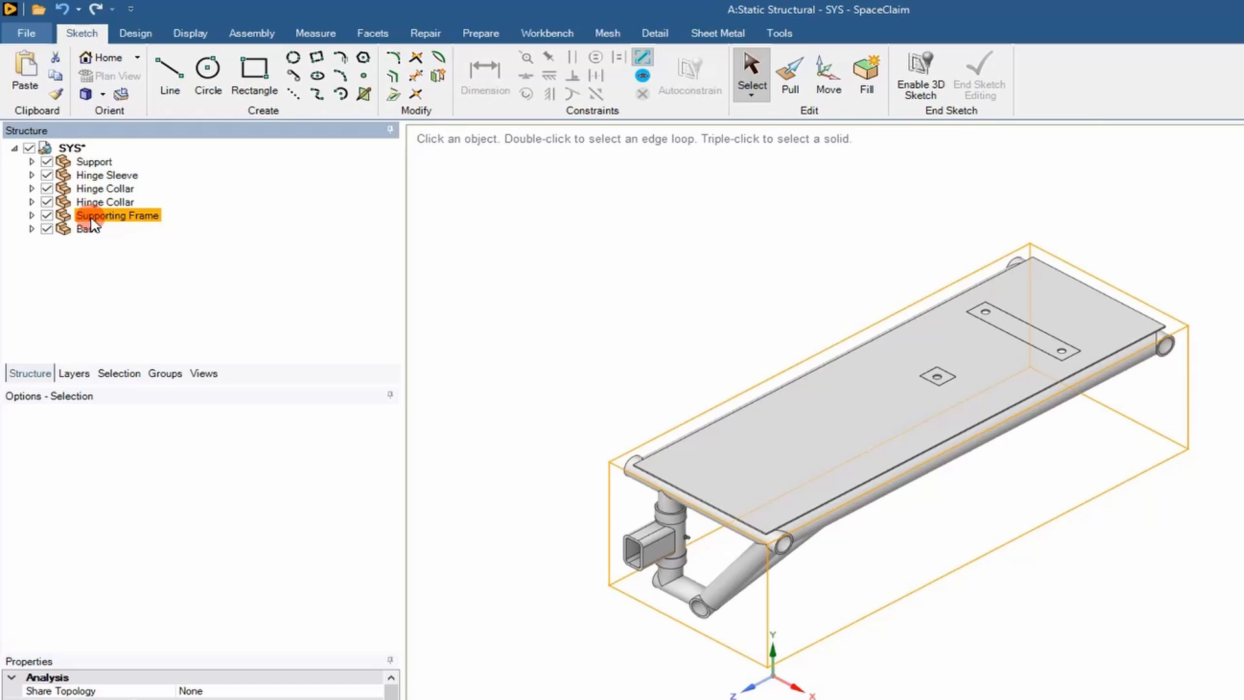
pyautogui.rightClick(118, 215)
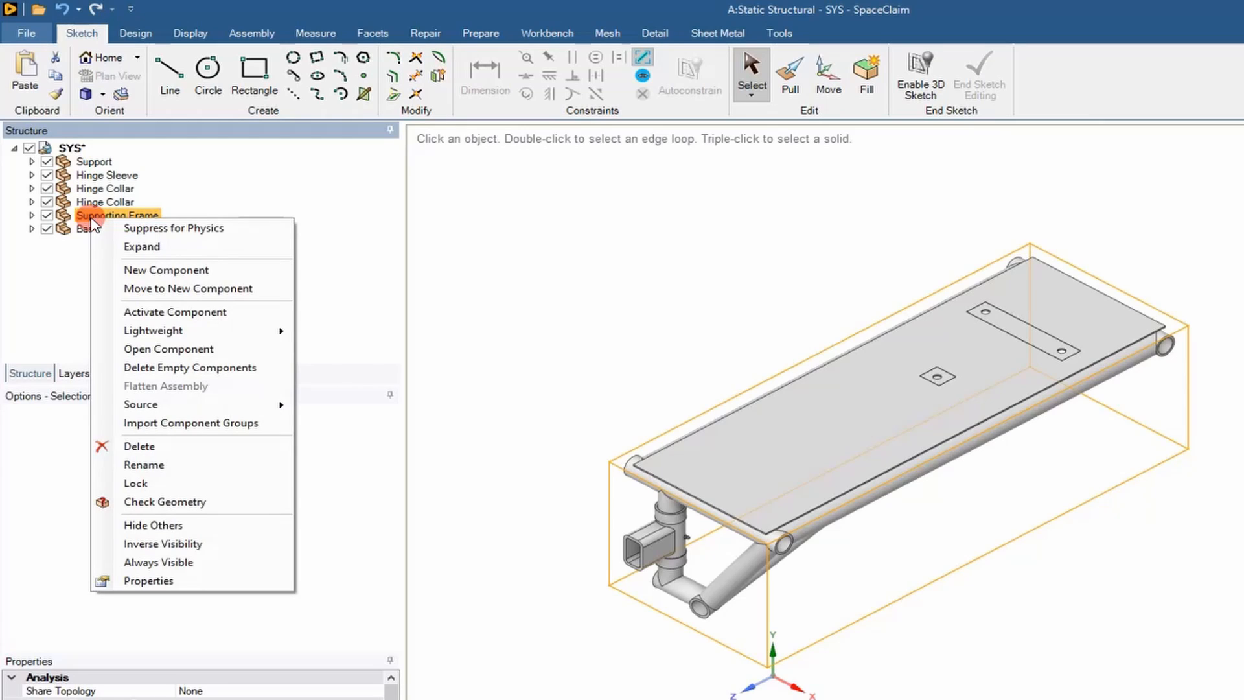
pyautogui.moveTo(202, 526)
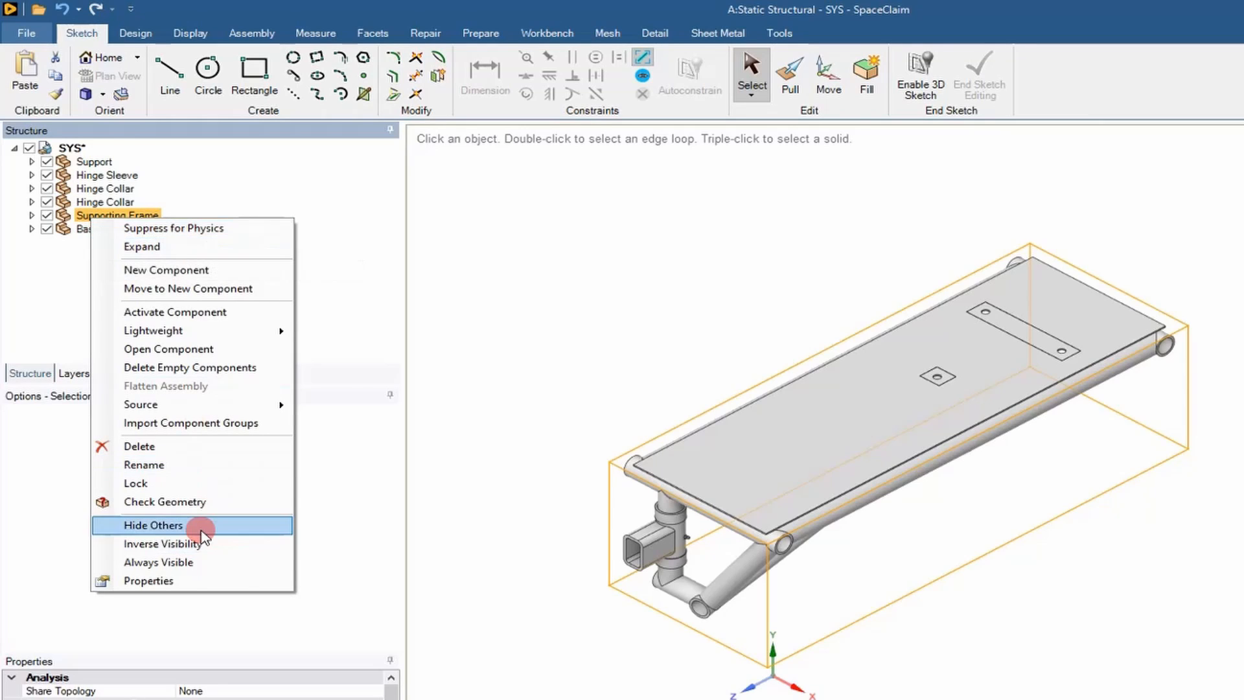
pyautogui.click(153, 524)
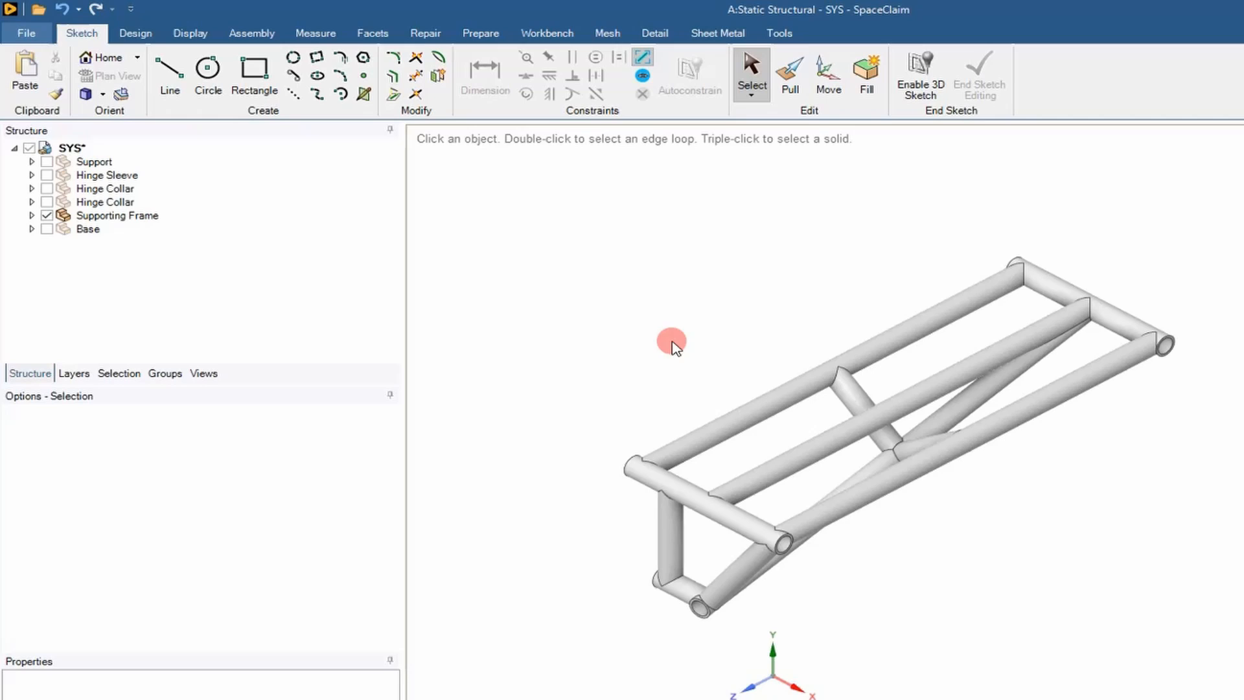
# Extract beams from the frame solids and display them as Wire Beams
pyautogui.click(480, 33)
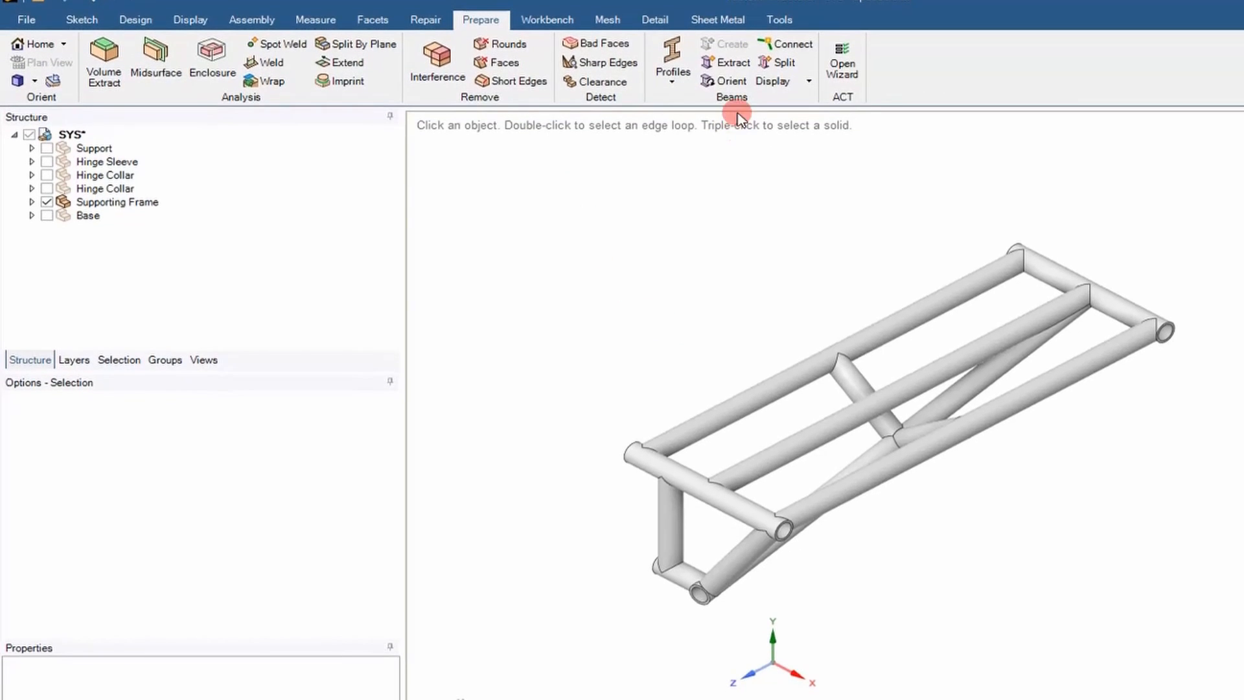
pyautogui.click(730, 62)
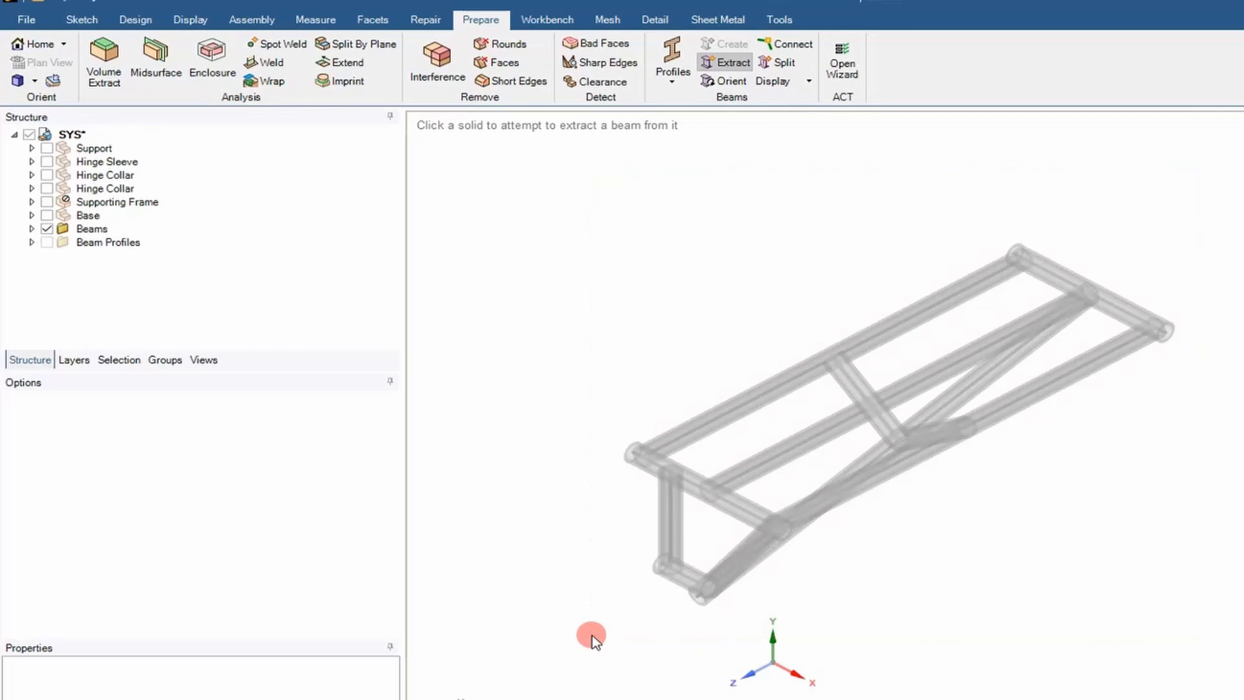
pyautogui.click(807, 81)
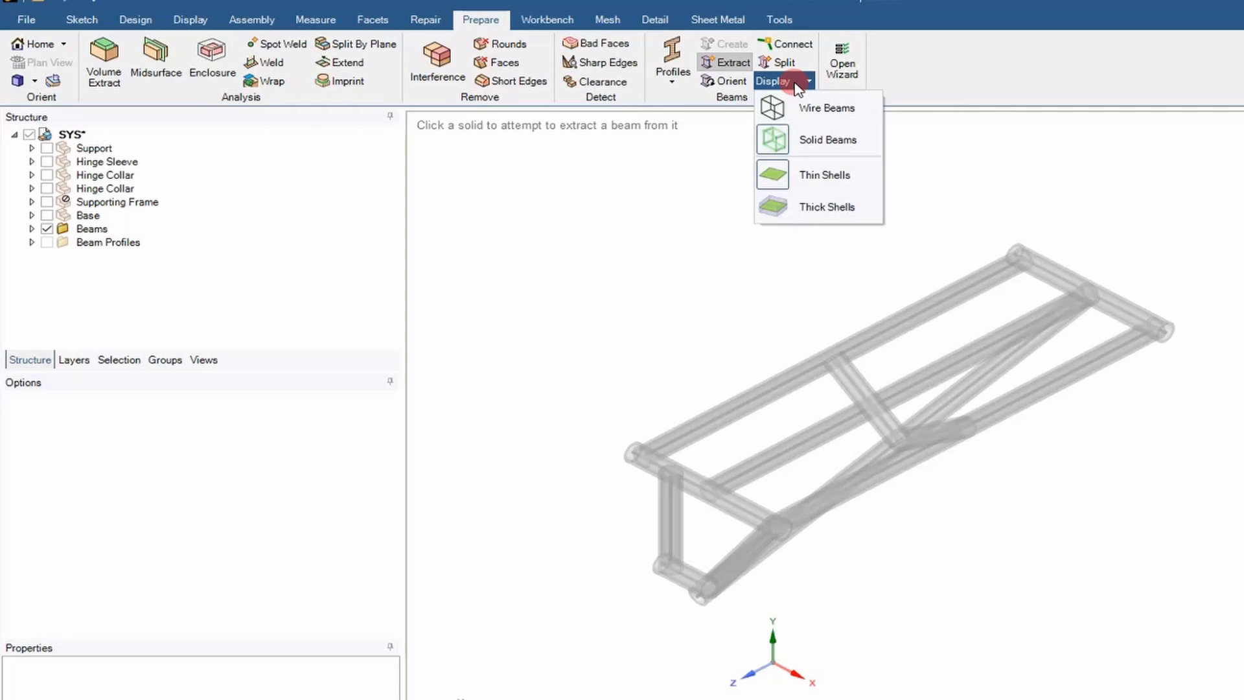
pyautogui.click(826, 108)
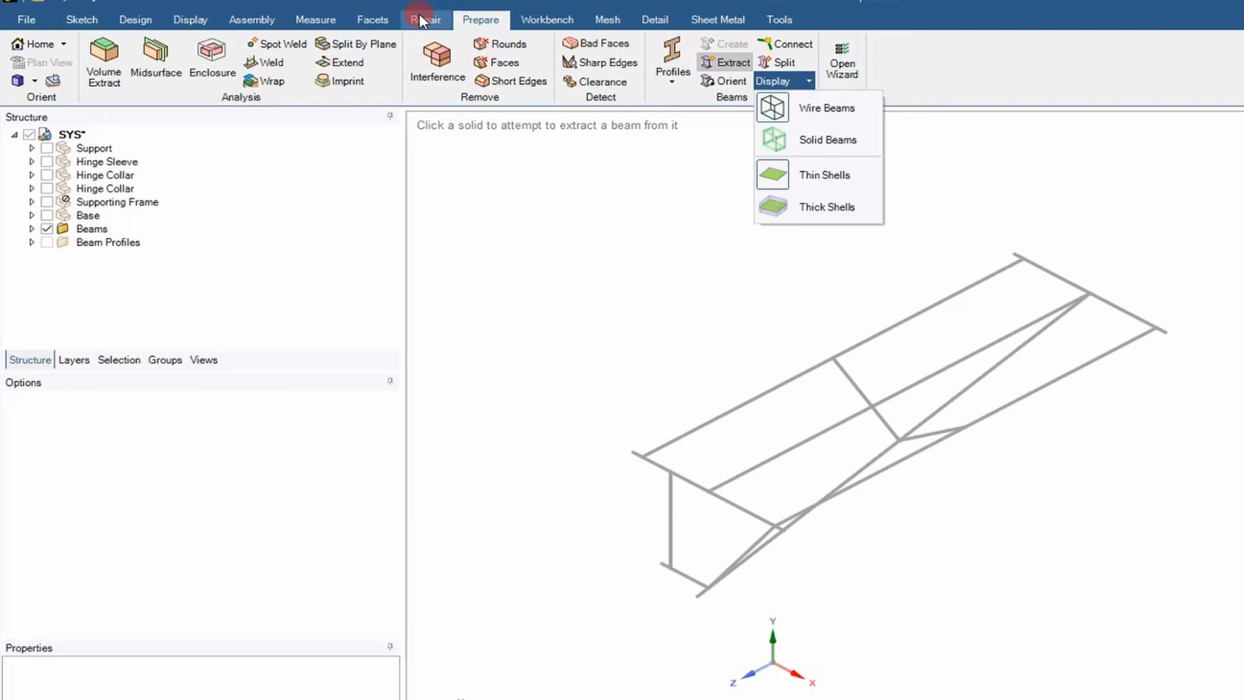
pyautogui.click(424, 20)
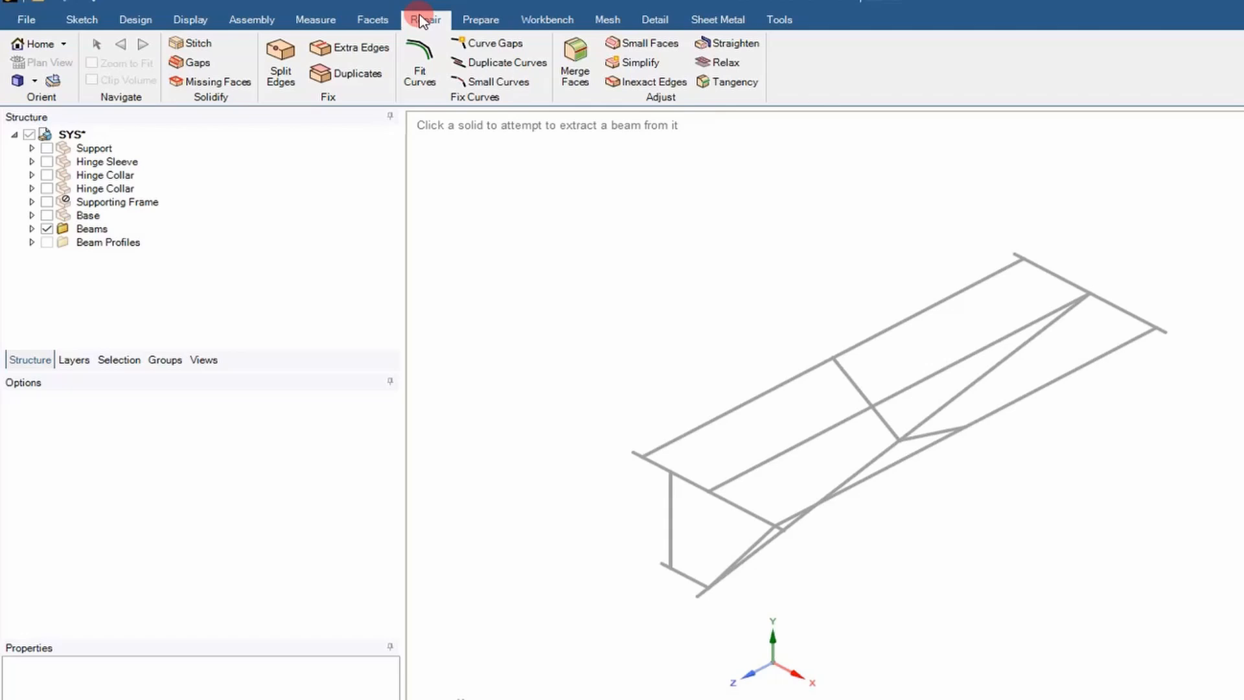
pyautogui.click(480, 19)
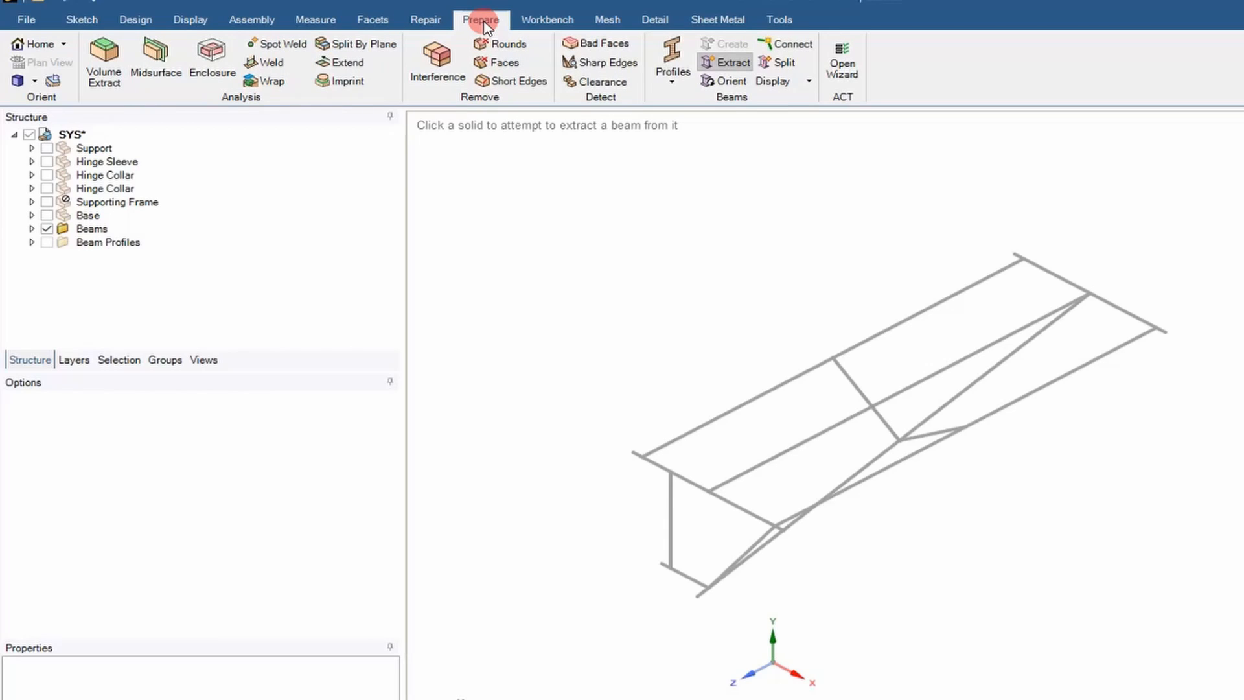
pyautogui.moveTo(347, 62)
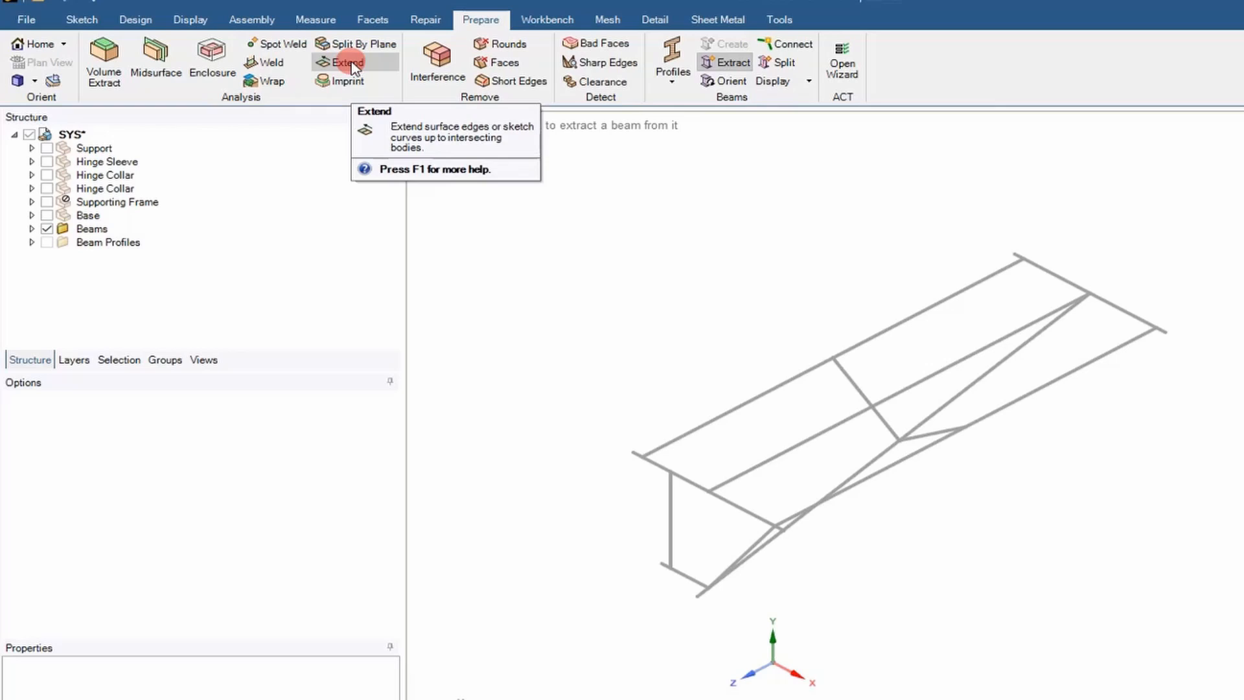
# Use Extend on the wire beam ends, then zoom and rotate to inspect the frame
pyautogui.click(347, 62)
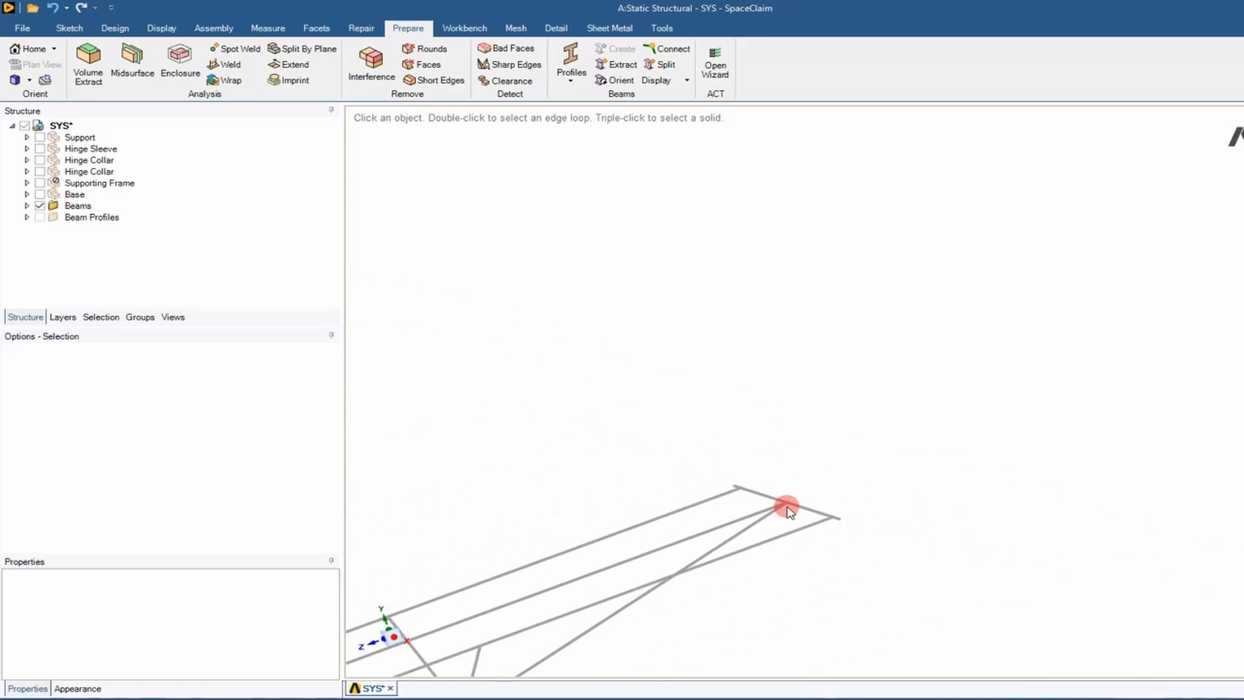
pyautogui.moveTo(786, 509); pyautogui.dragTo(639, 551)
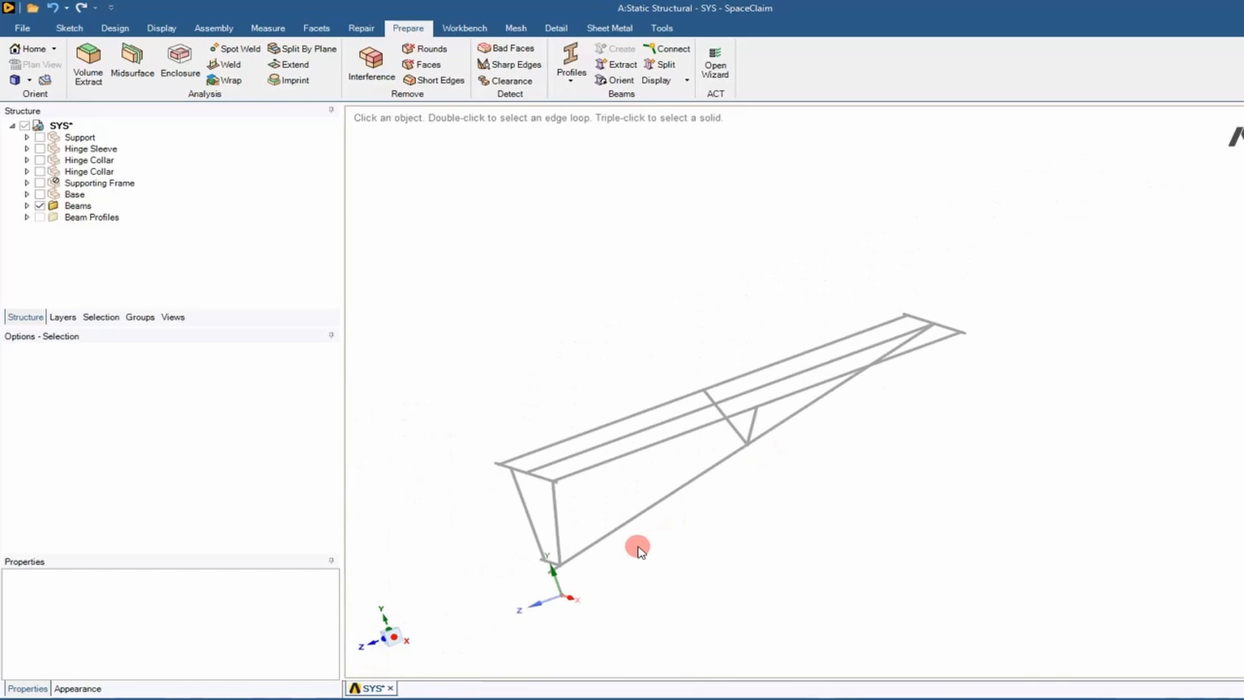
pyautogui.moveTo(639, 552); pyautogui.dragTo(770, 484)
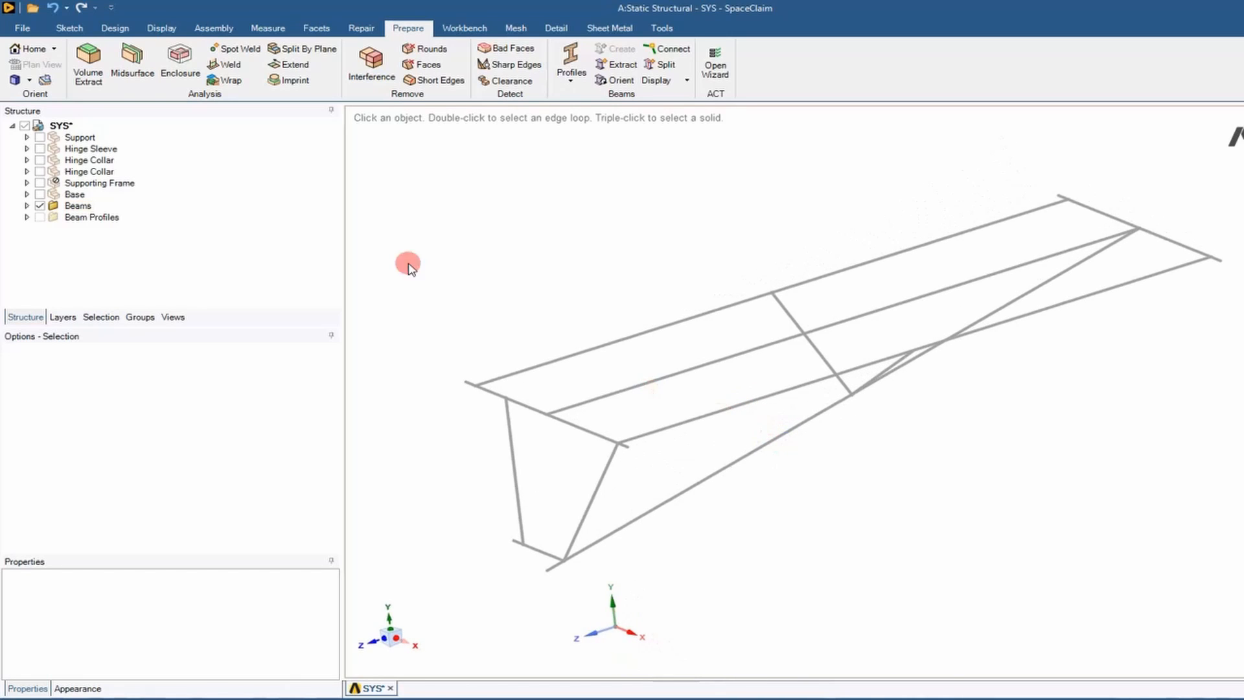
# Move all extracted beams into a new component named 'SupportingFrame_Beams'
pyautogui.click(26, 205)
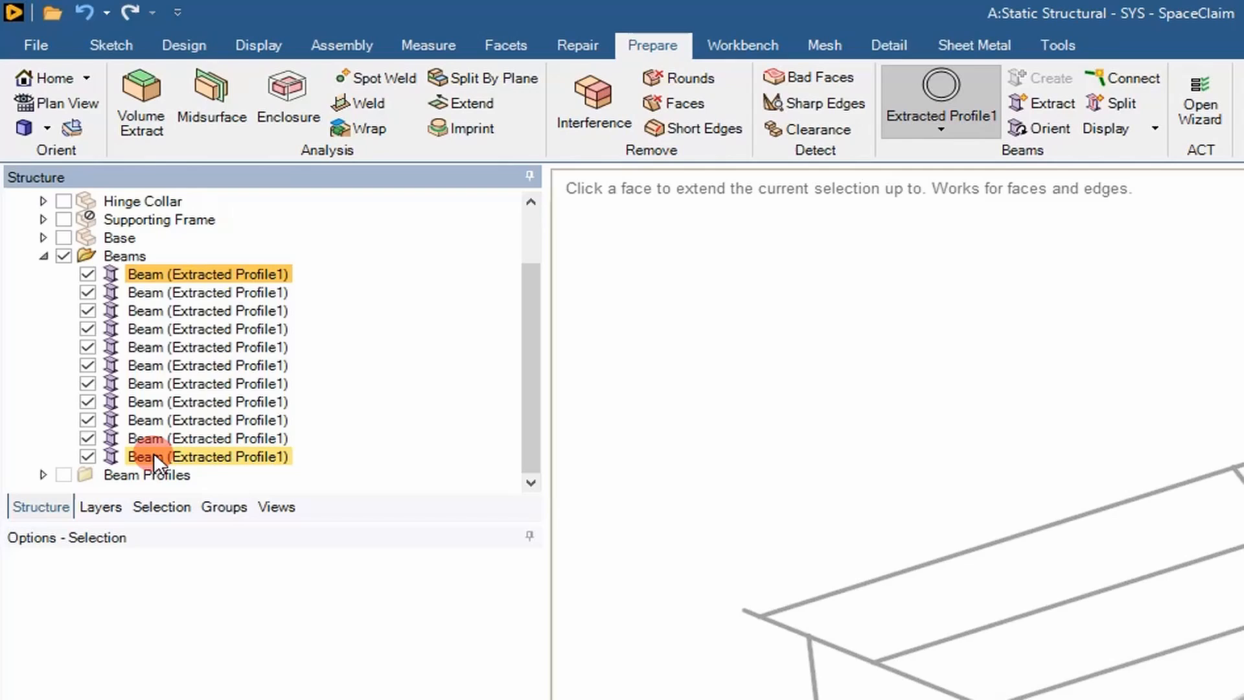
pyautogui.rightClick(159, 456)
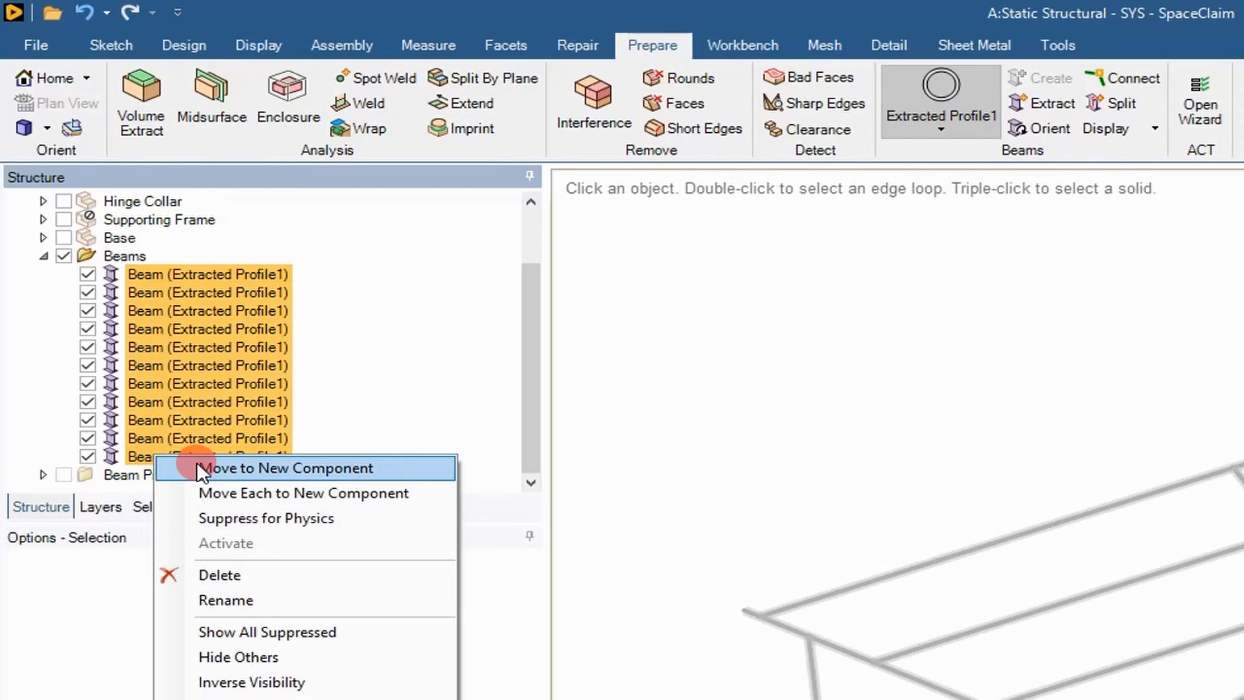
pyautogui.click(286, 468)
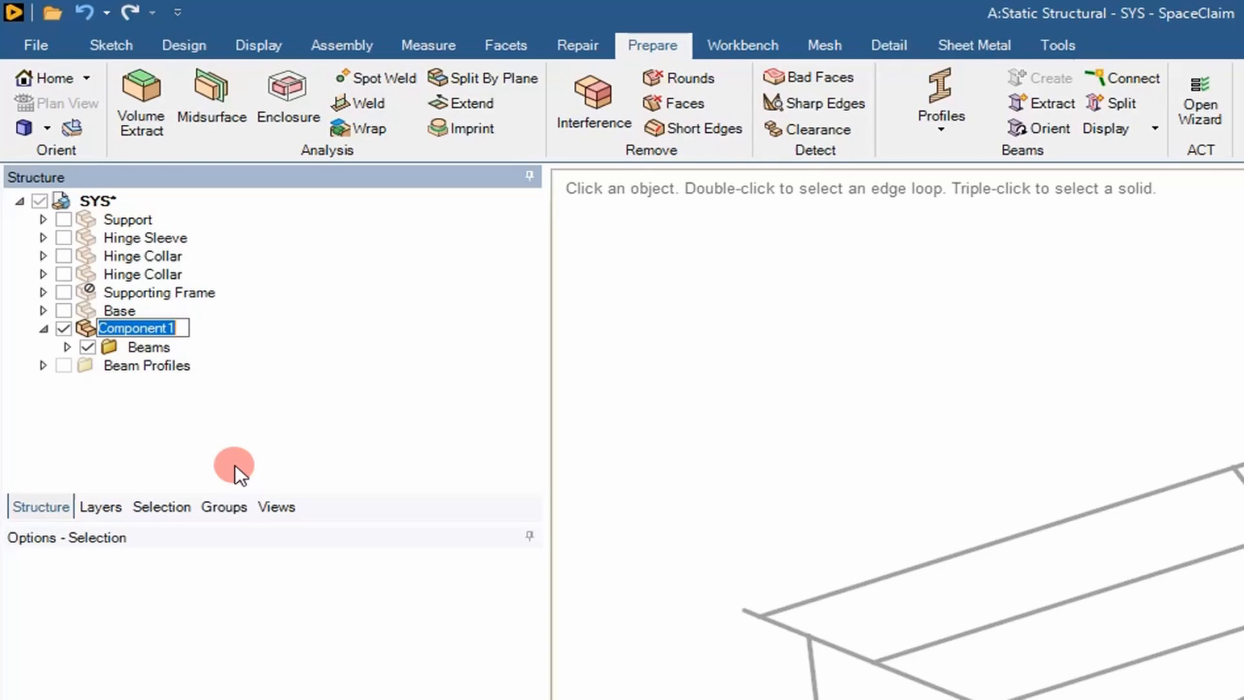
pyautogui.write('Supportoin')
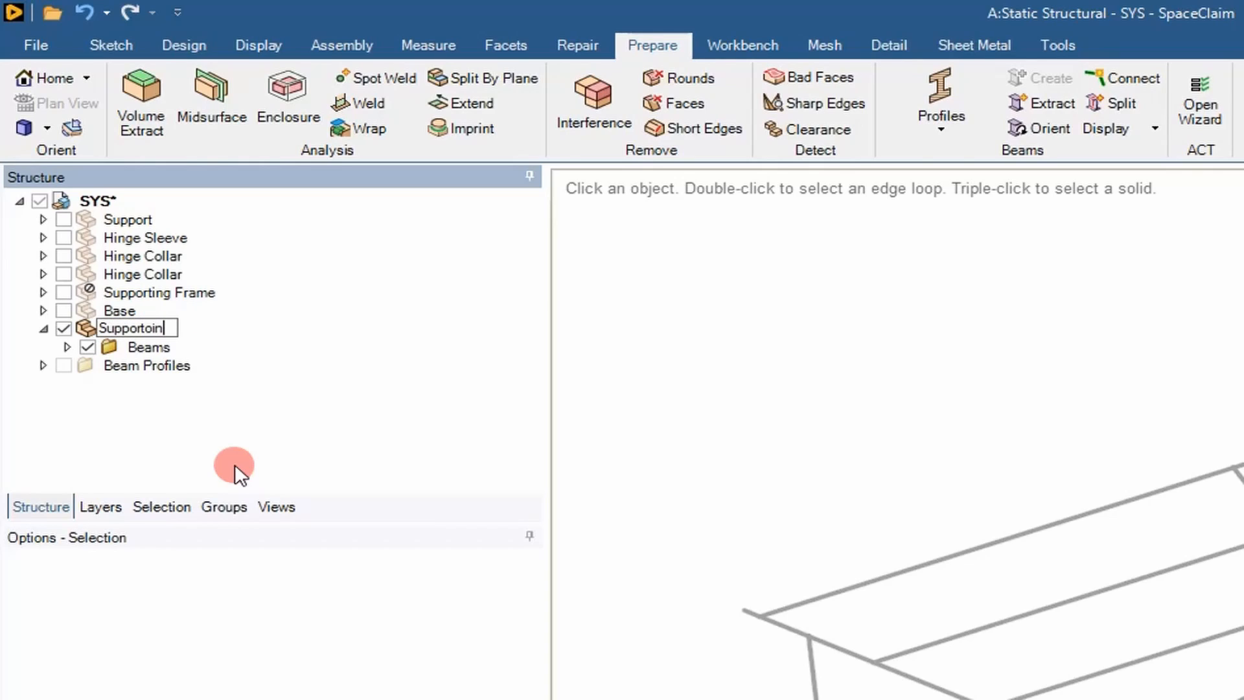
pyautogui.write('SupportingFrame')
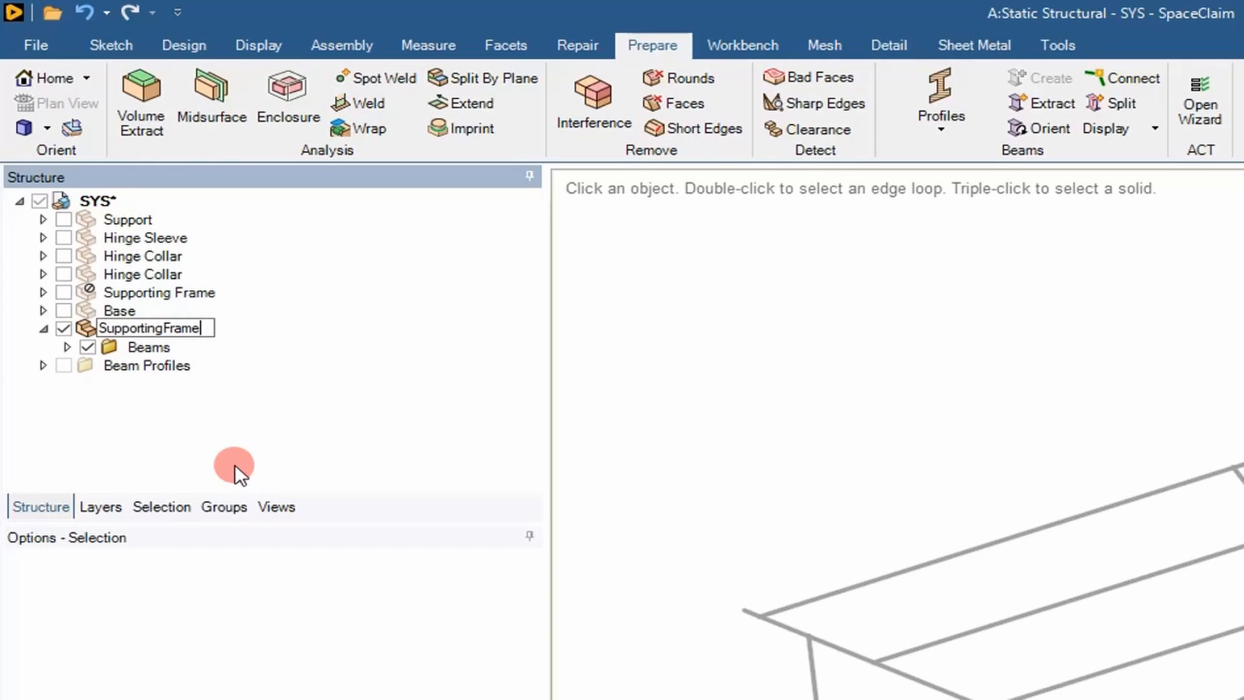
pyautogui.write('_Beams')
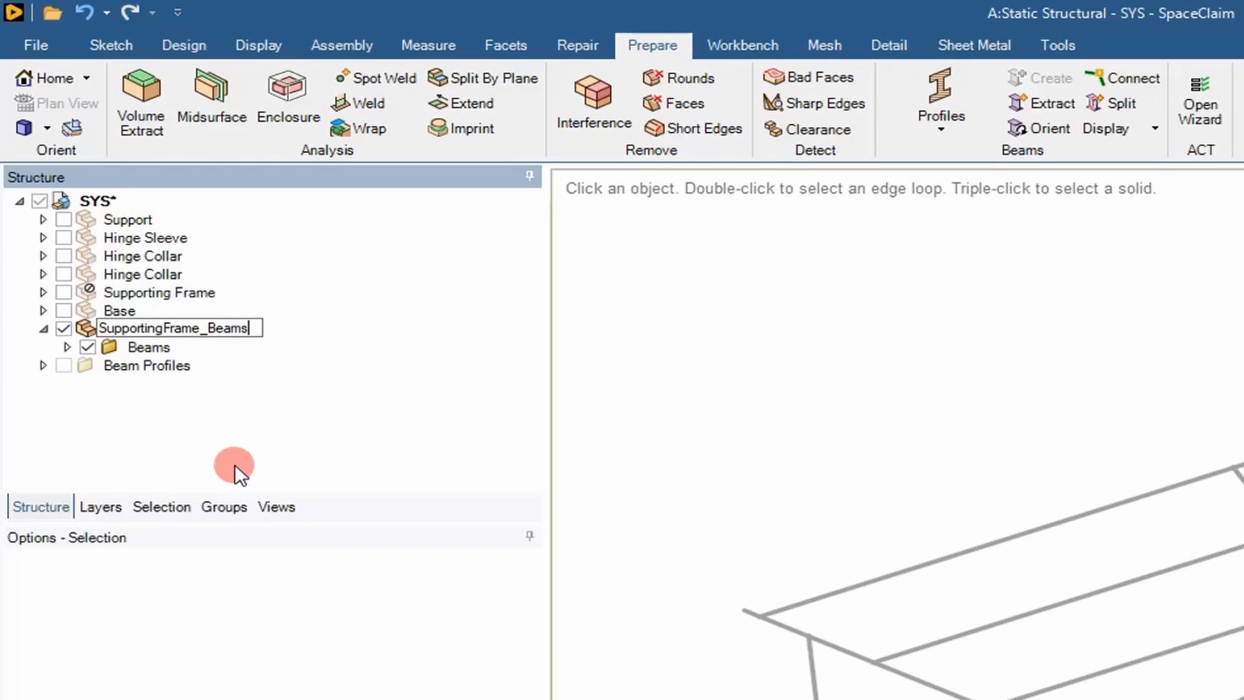
pyautogui.moveTo(445, 329)
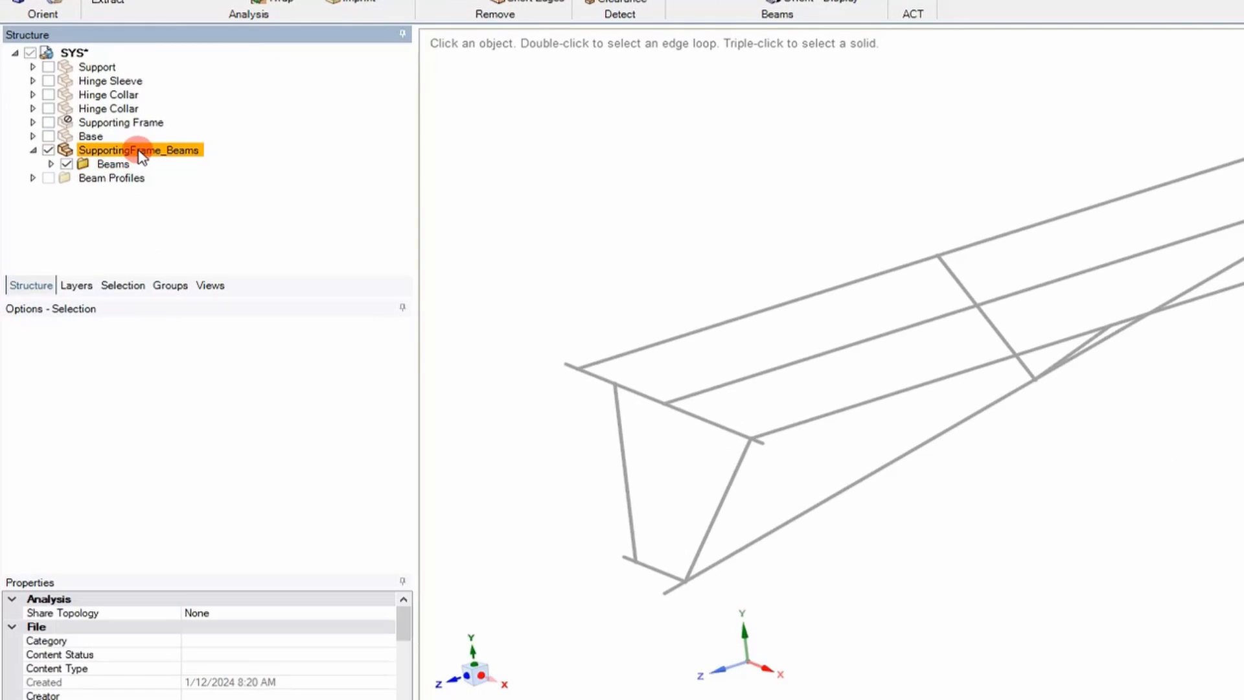
pyautogui.moveTo(314, 621)
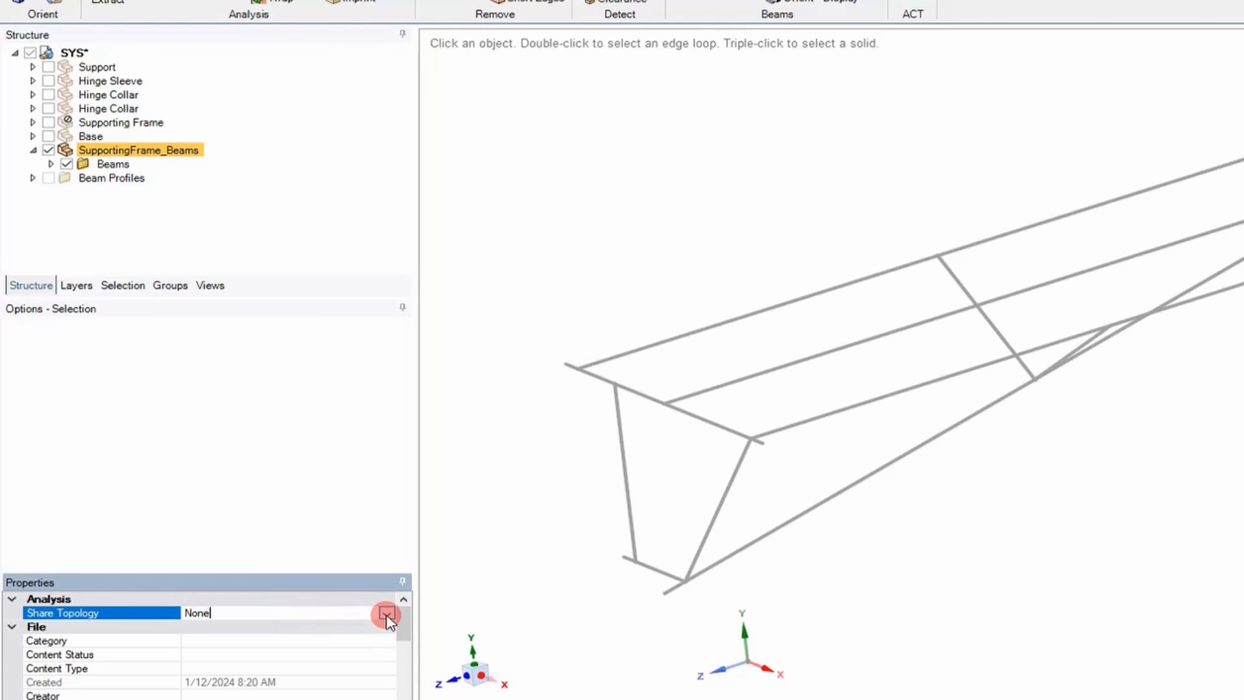
# Change the SupportingFrame_Beams Share Topology property to Merge
pyautogui.click(387, 612)
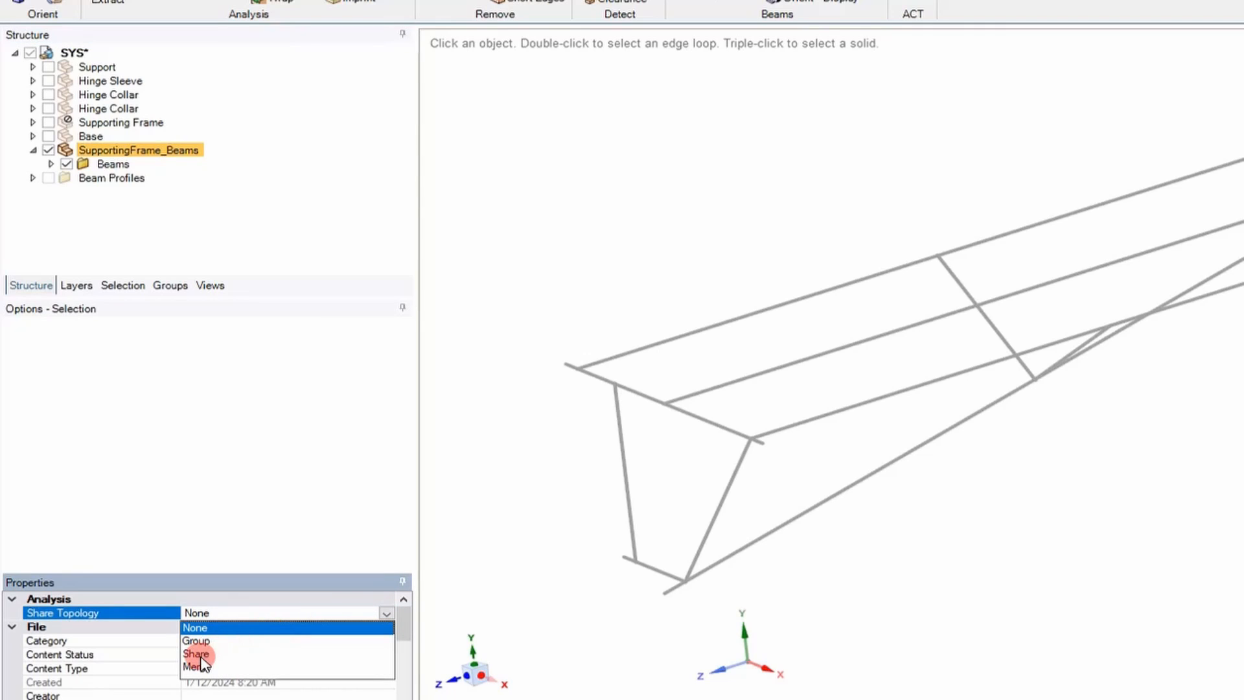
pyautogui.moveTo(197, 667)
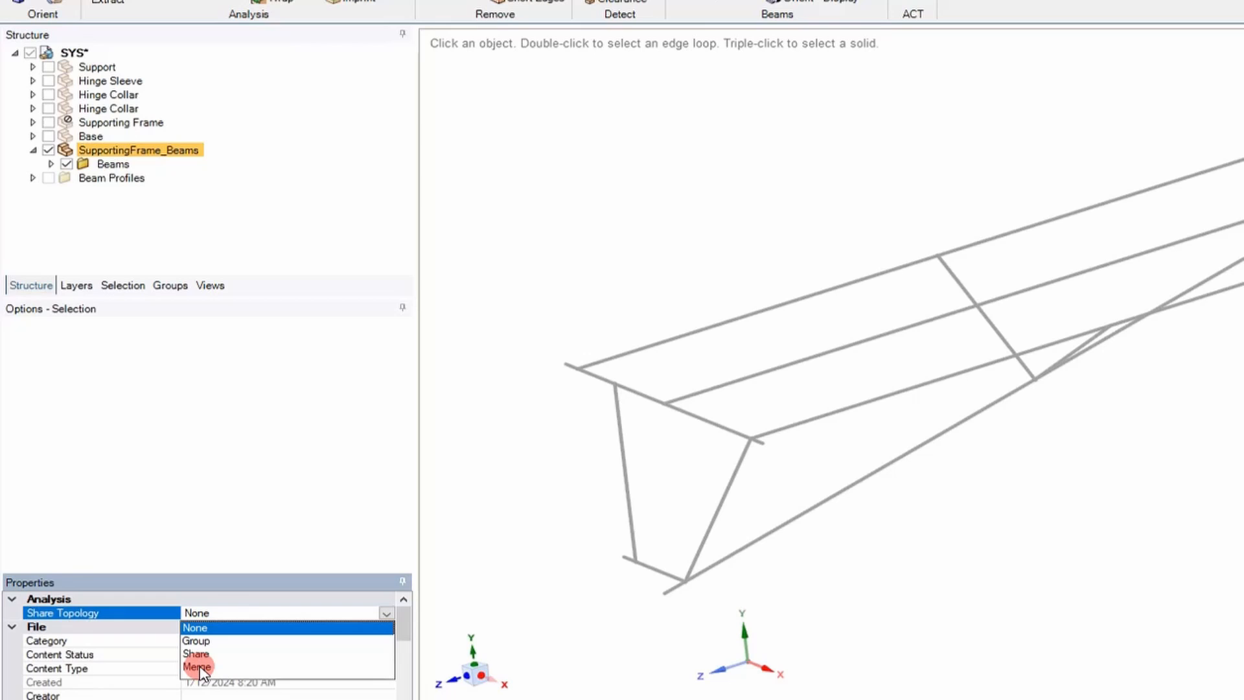
pyautogui.click(195, 667)
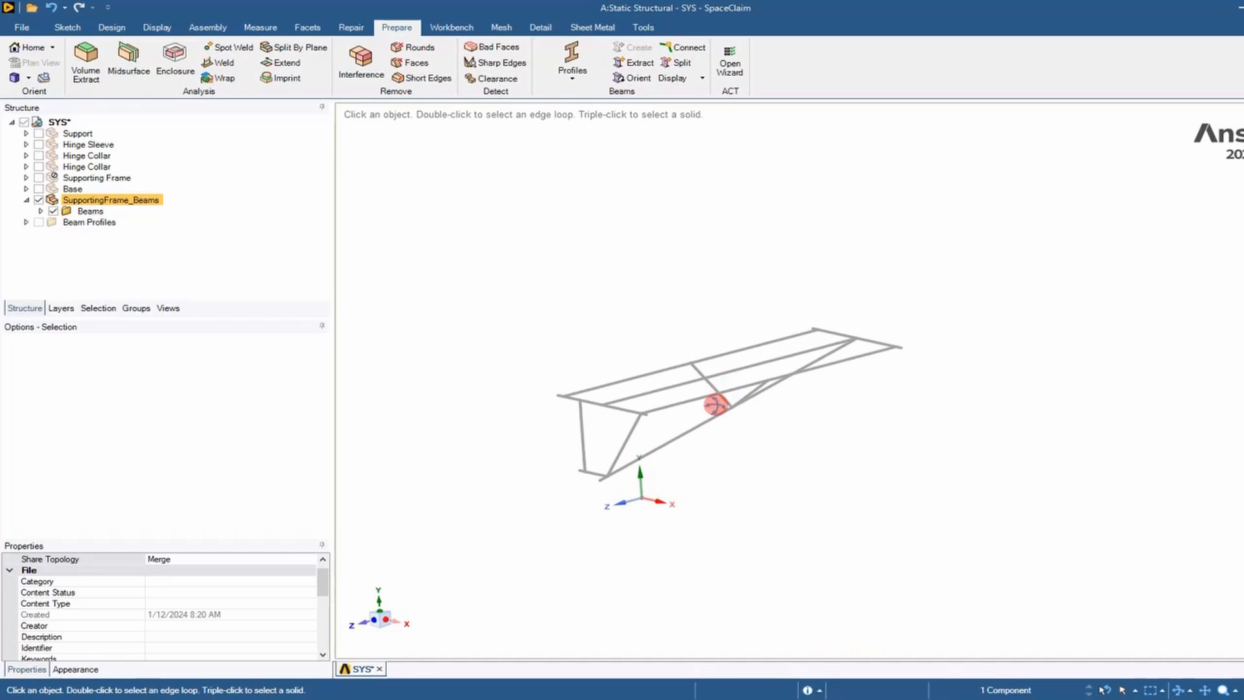
pyautogui.moveTo(540, 347)
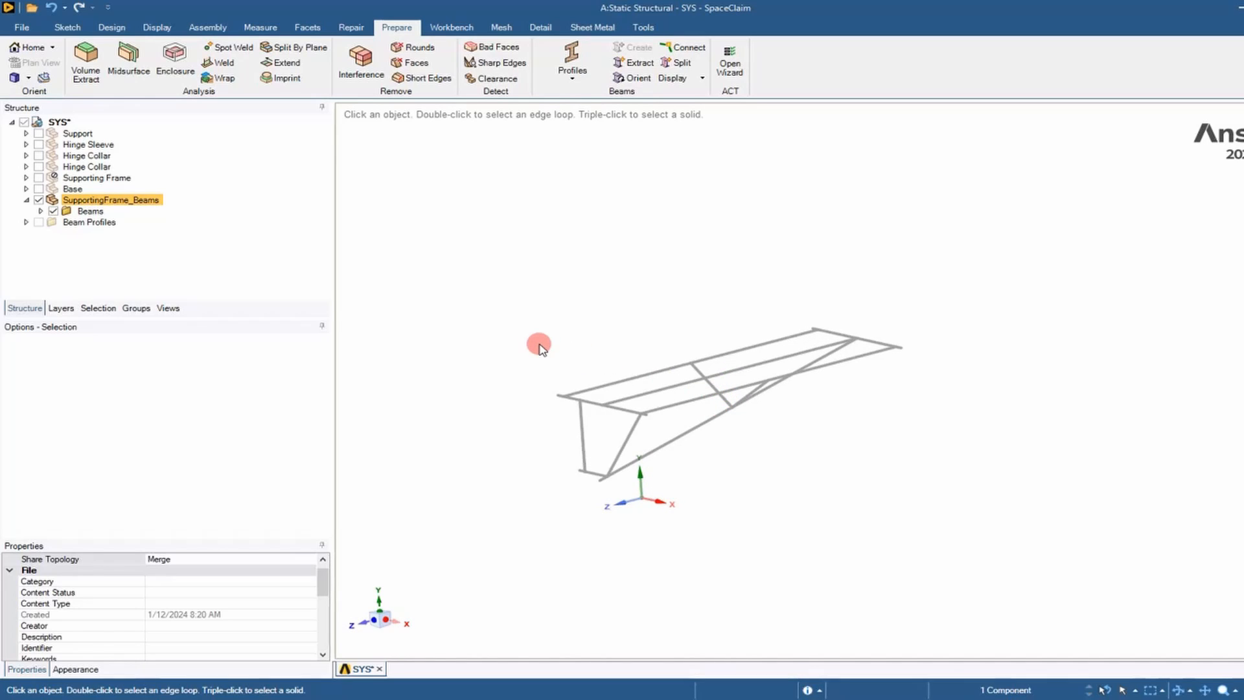